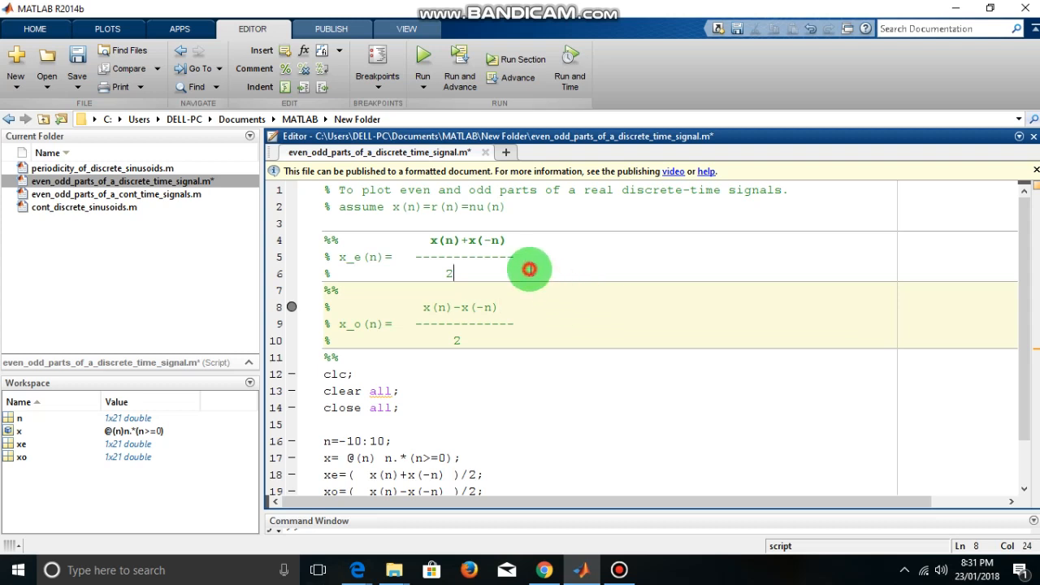
Move through the subplot lines of the script toward the axis label and title calls
left_click(504, 208)
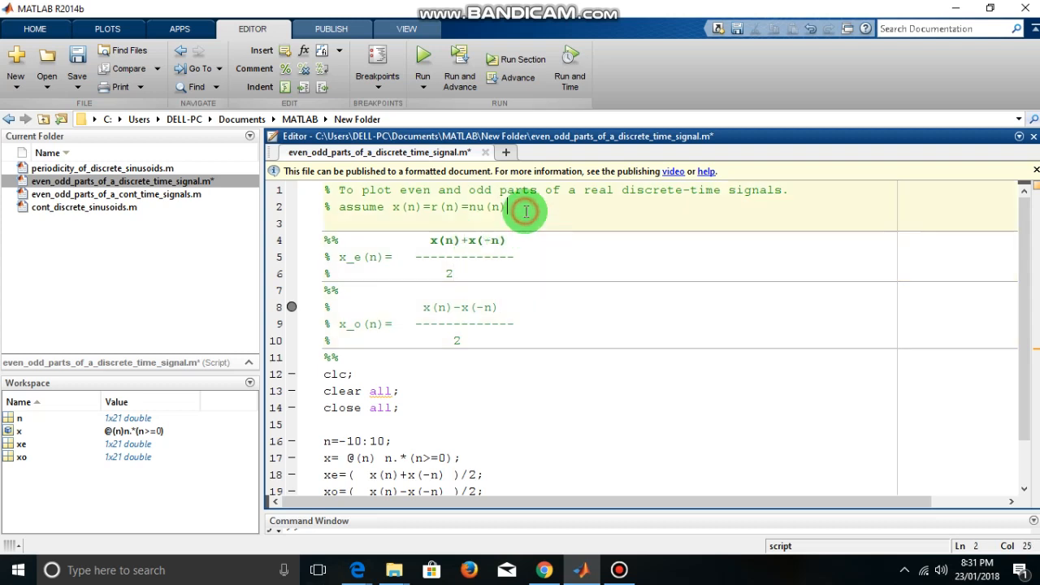
mouse_move(658, 195)
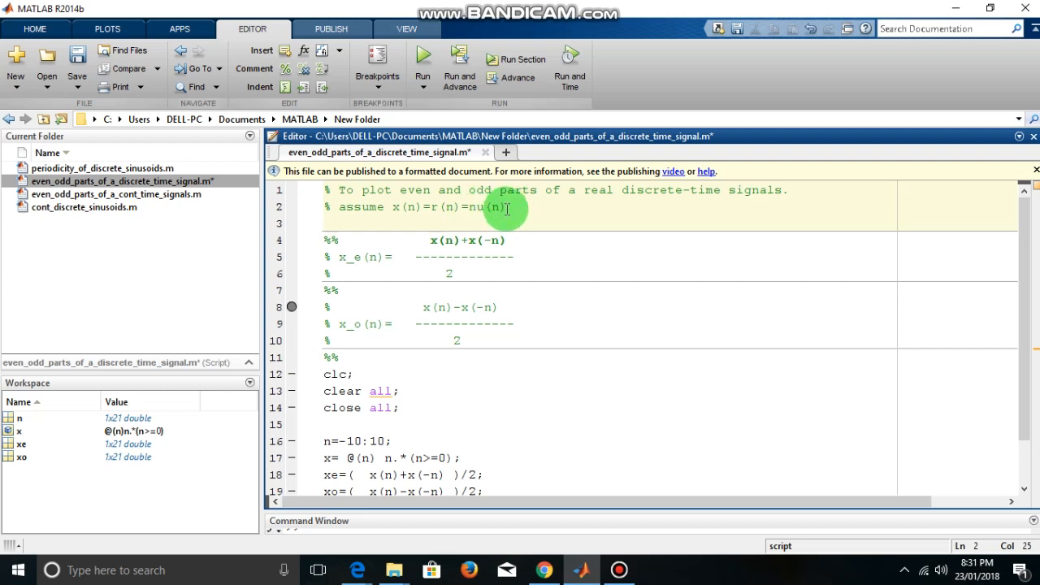
mouse_move(517, 215)
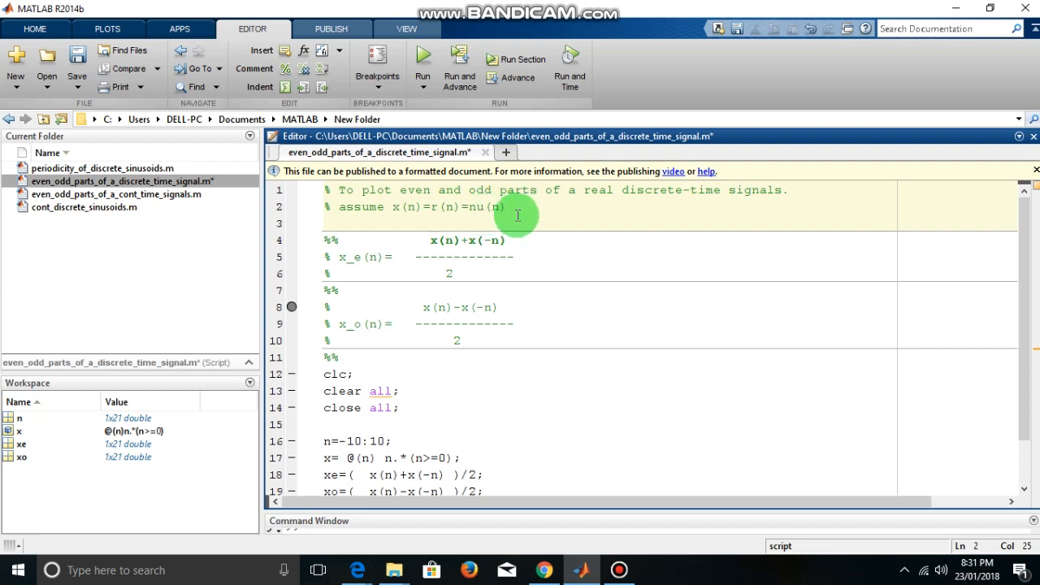
mouse_move(364, 264)
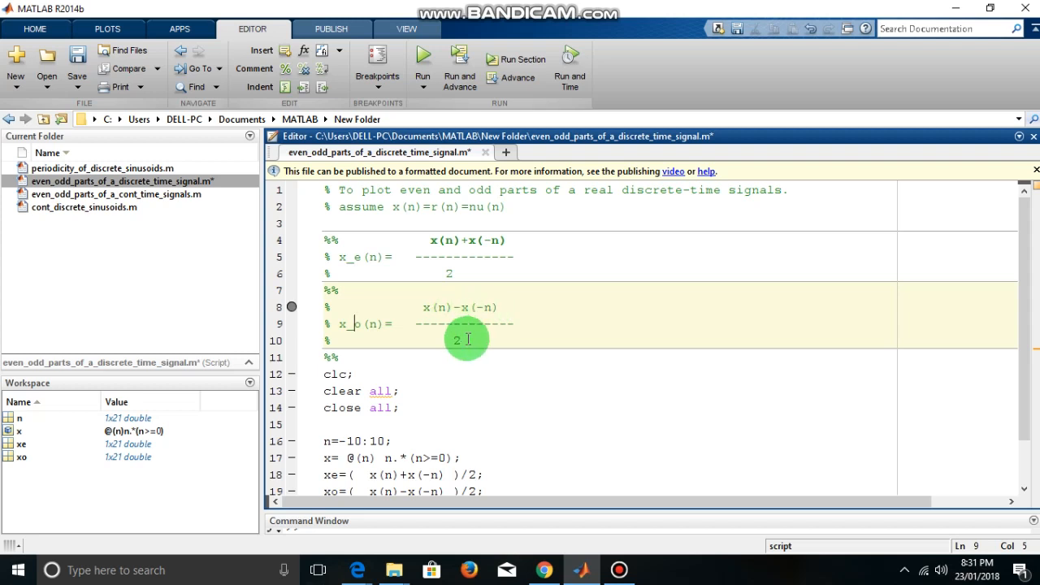
left_click(333, 374)
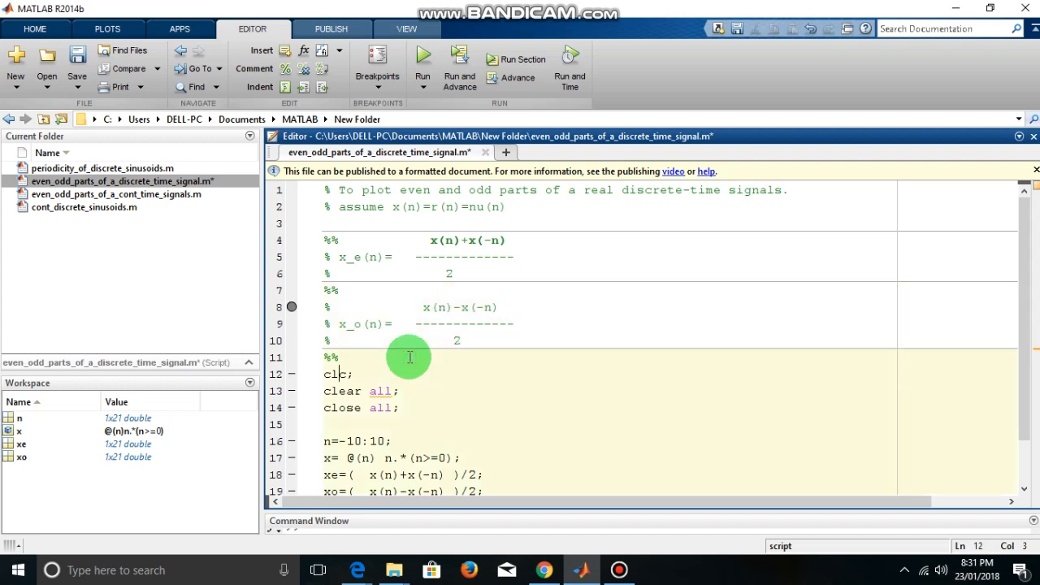
scroll("down", 3)
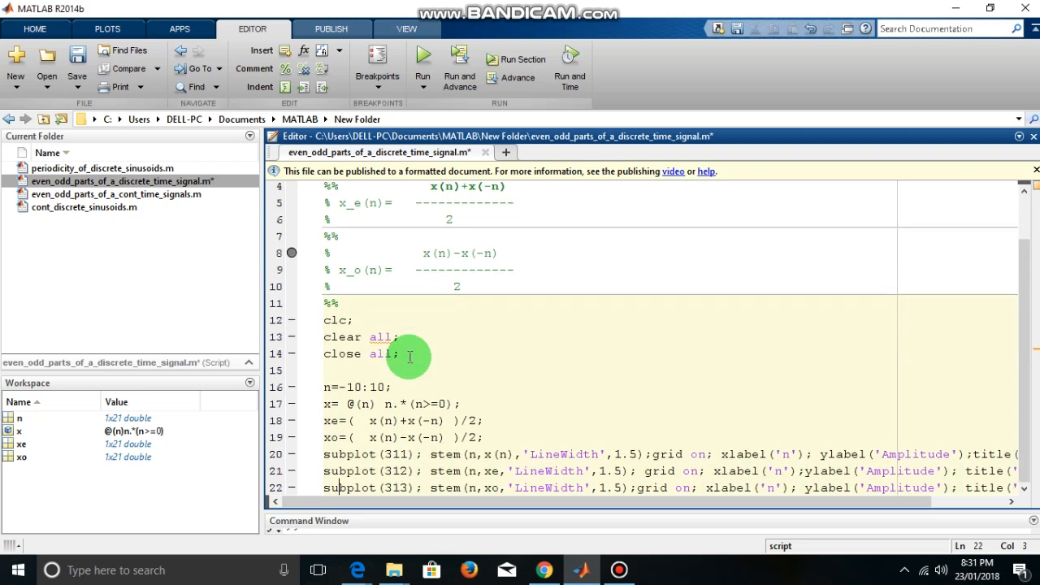
mouse_move(523, 367)
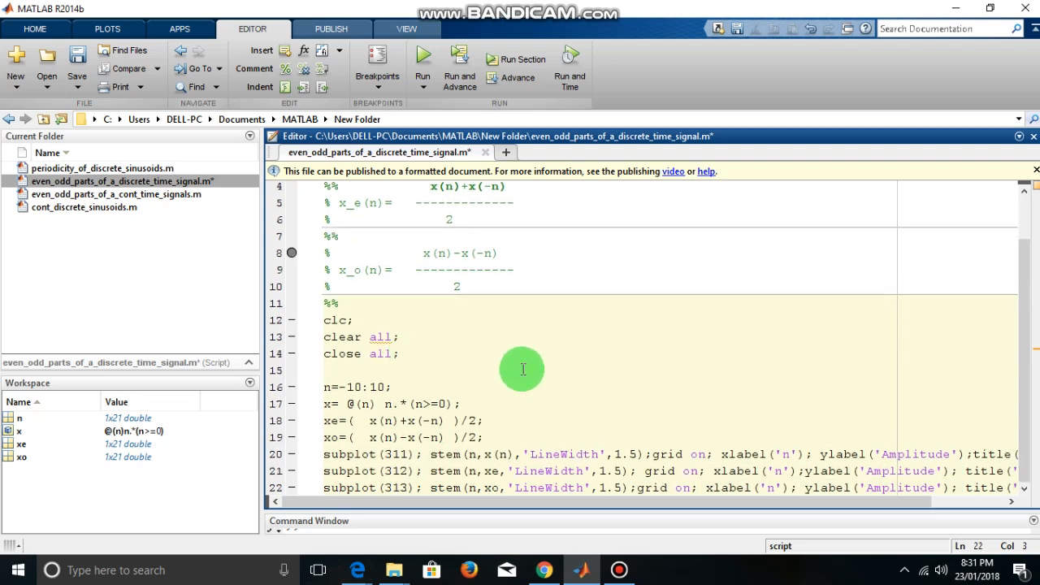
mouse_move(365, 378)
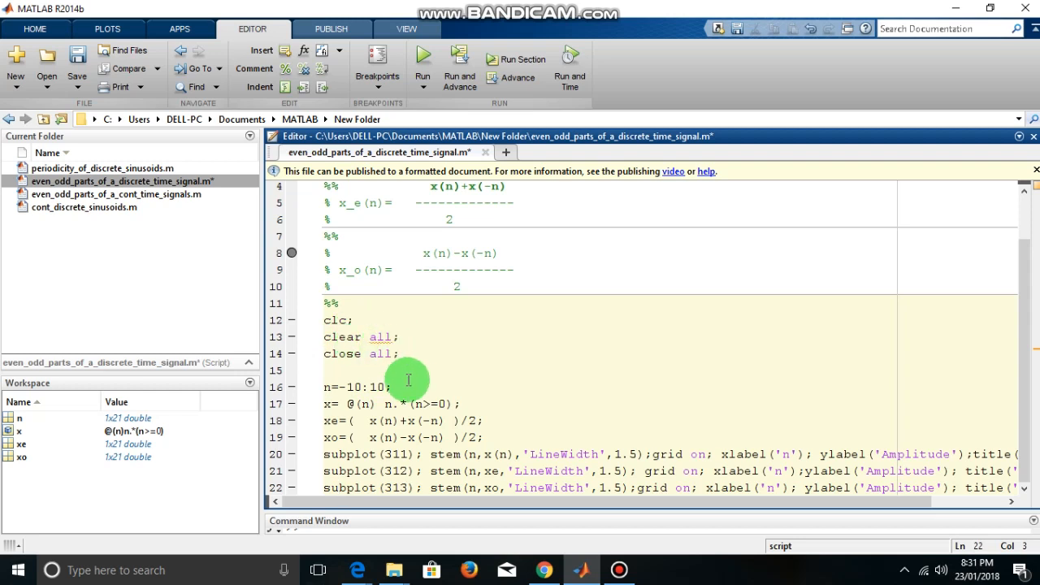
left_click(332, 387)
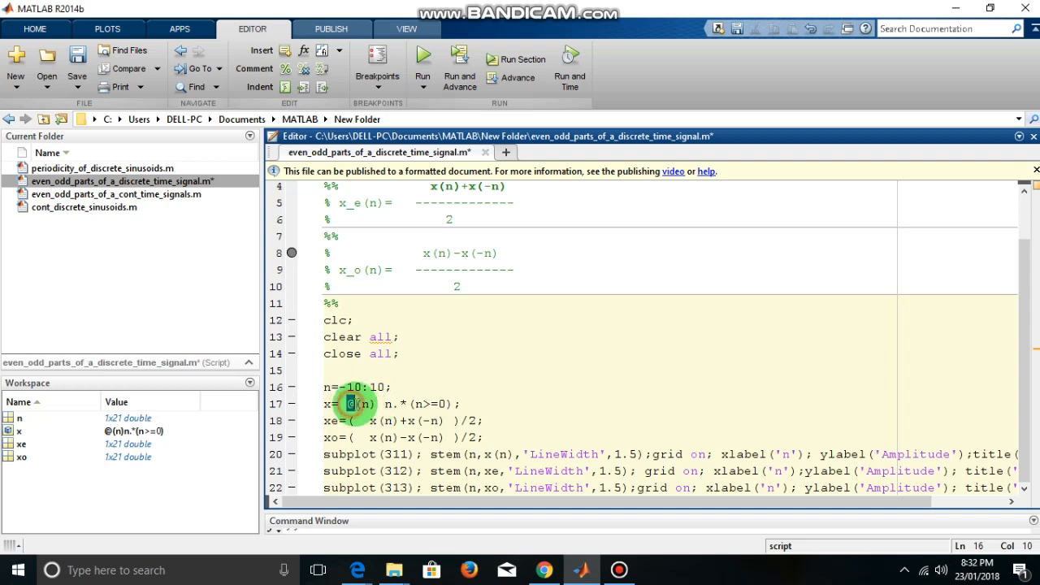
Review the ramp definition, highlighting @(n) and the expression n.*(n>=0)
double_click(354, 403)
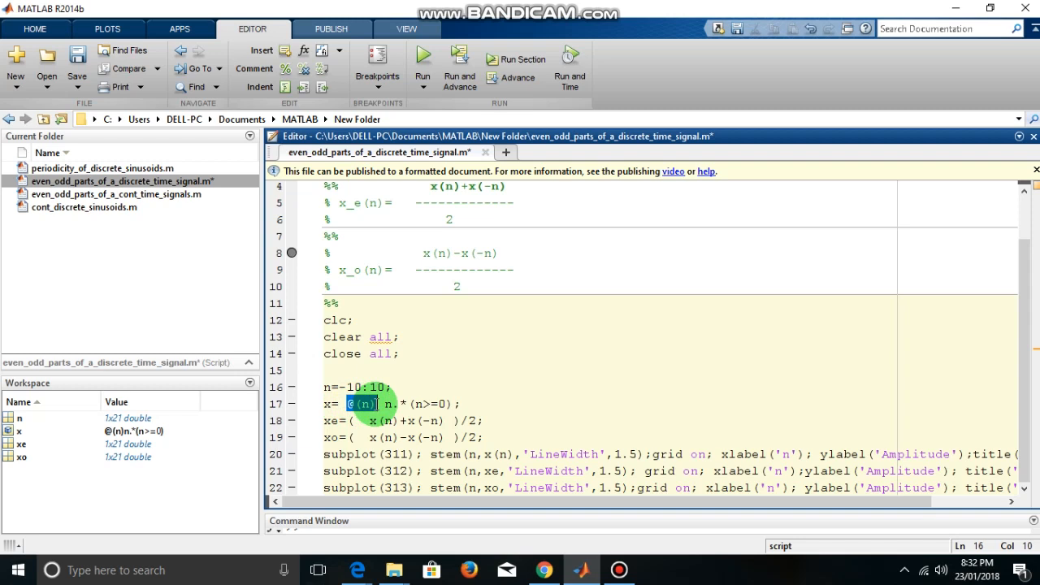
left_click(361, 403)
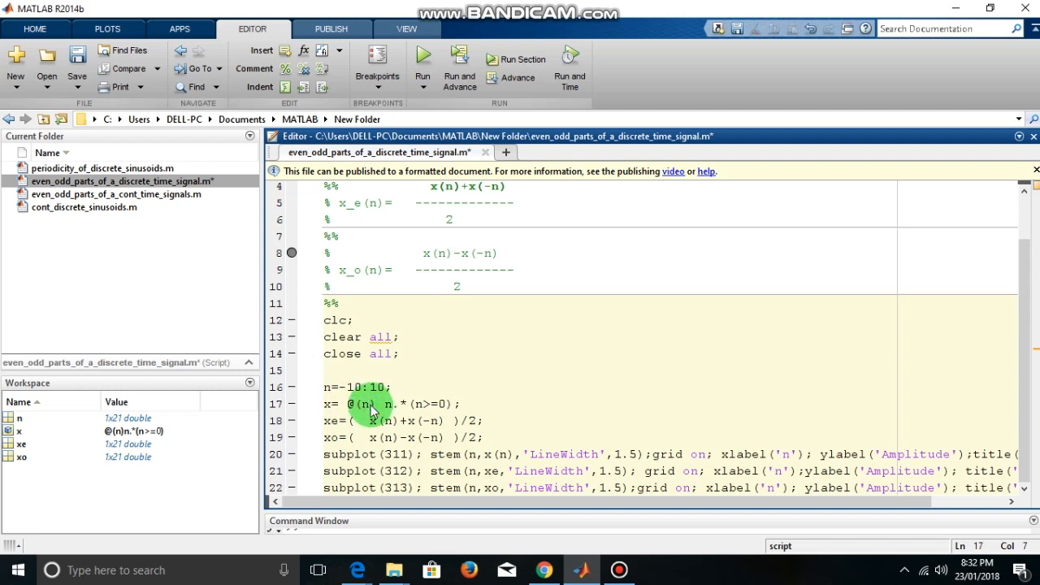
left_click(370, 405)
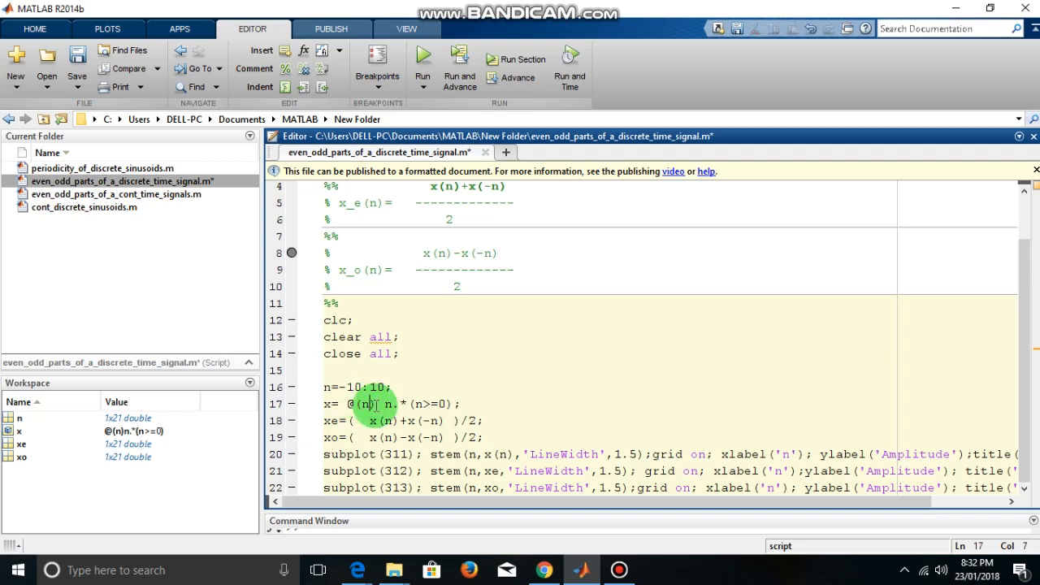
left_click_drag(374, 403, 445, 403)
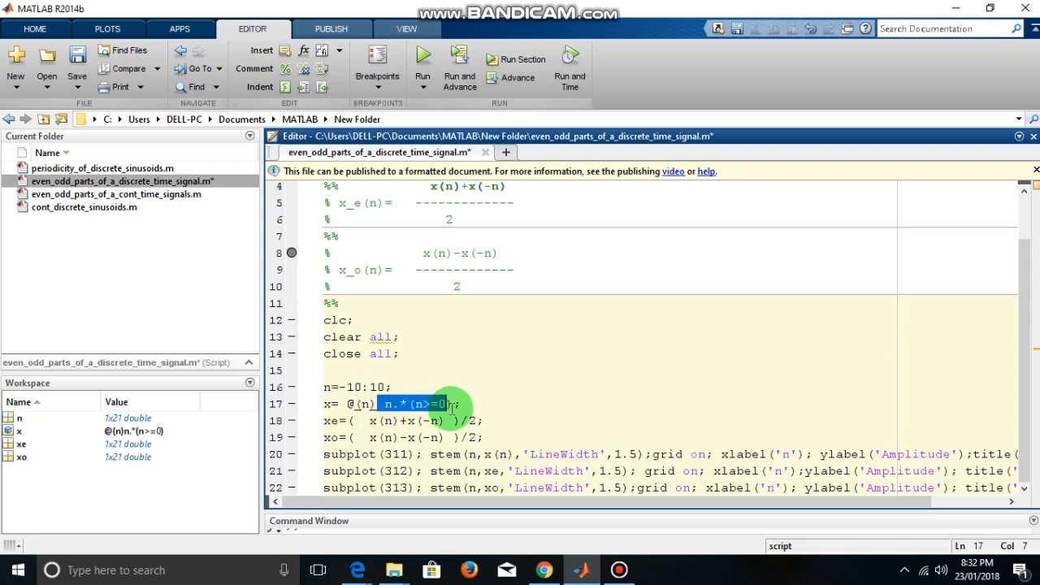
left_click(458, 403)
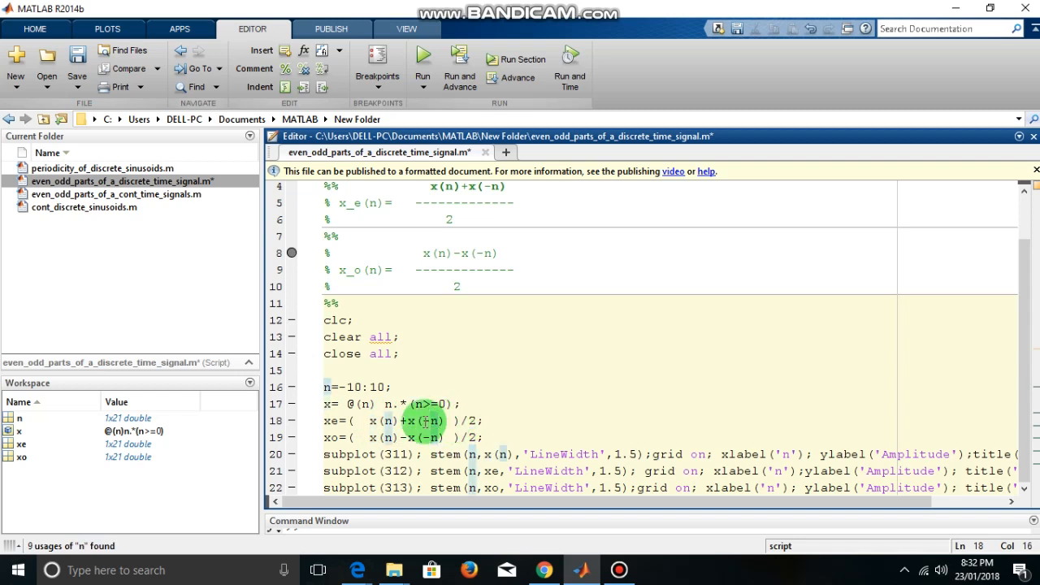
Highlight every use of n in the script, then where xe is used
double_click(328, 419)
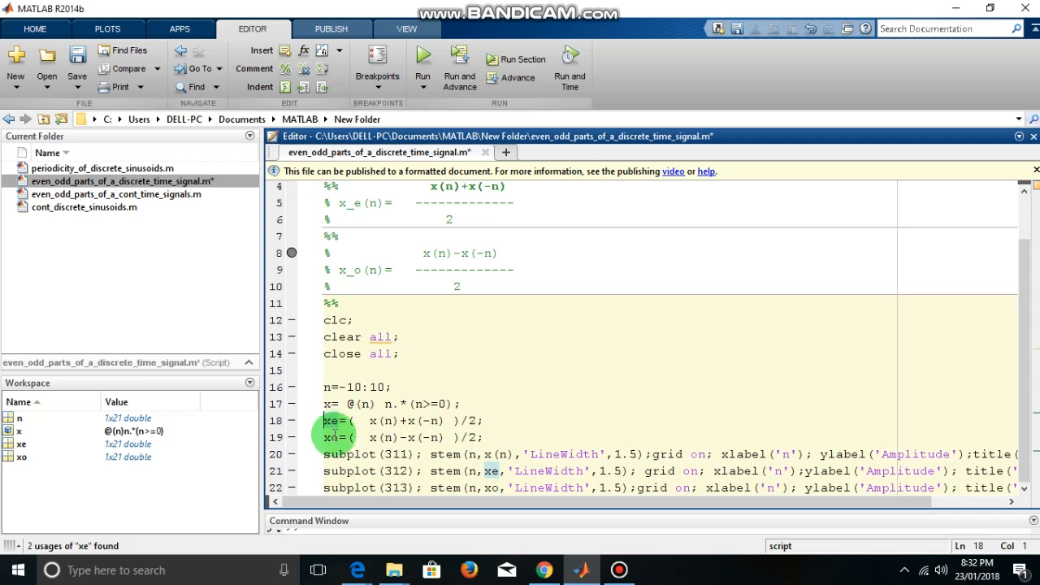
left_click(332, 437)
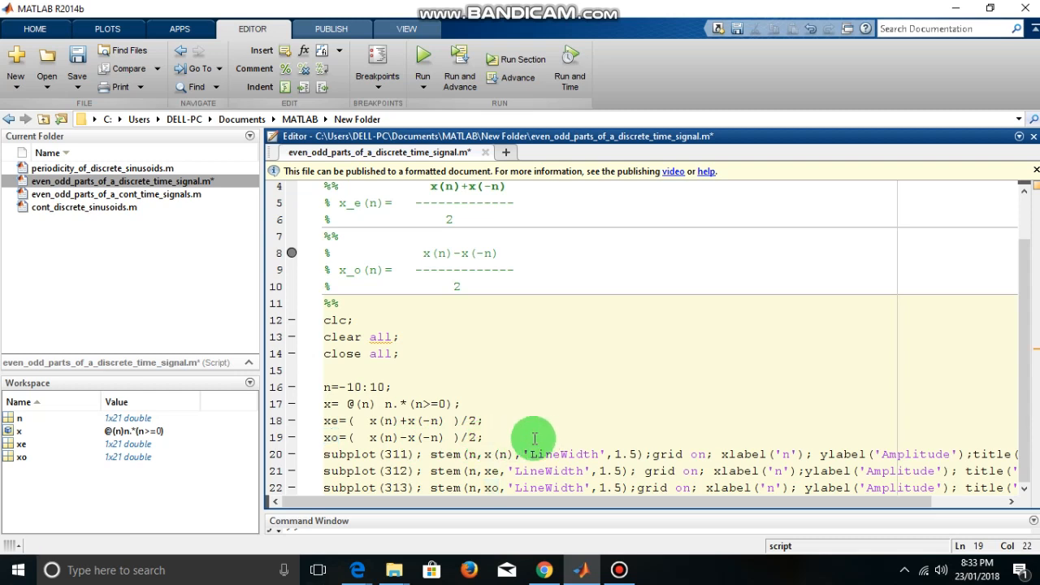
mouse_move(413, 447)
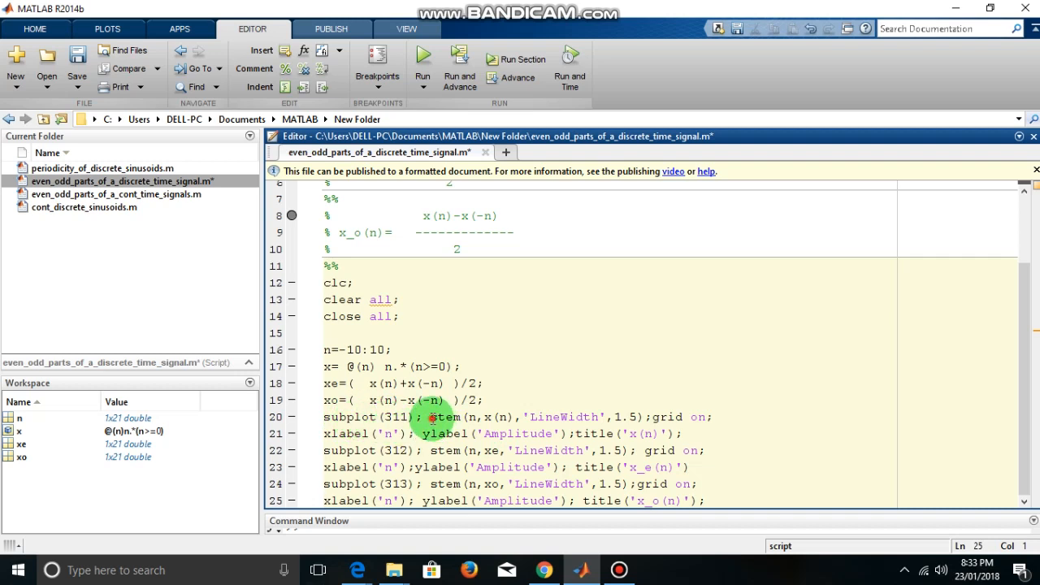
left_click(460, 416)
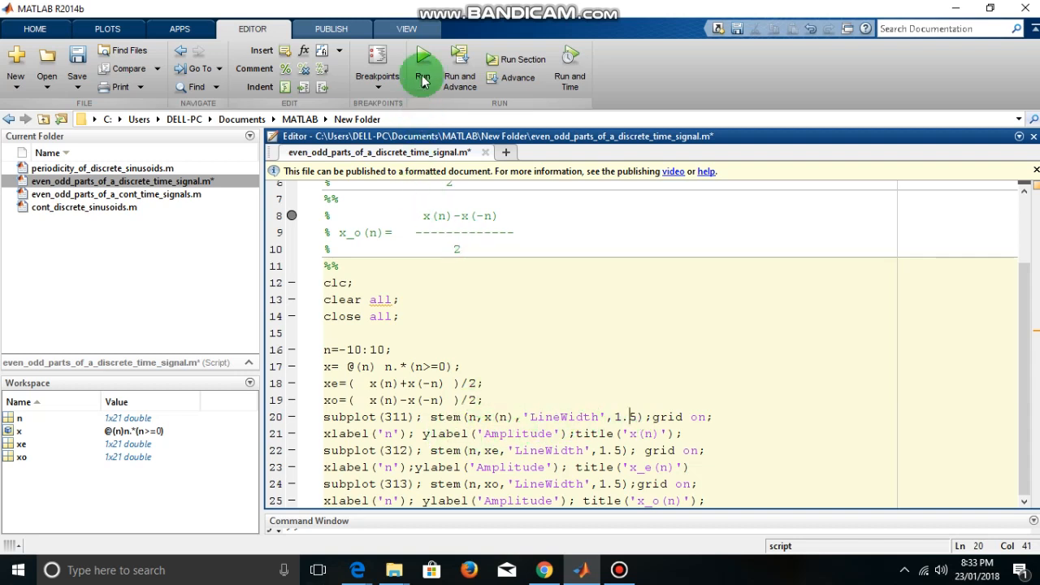
left_click(423, 62)
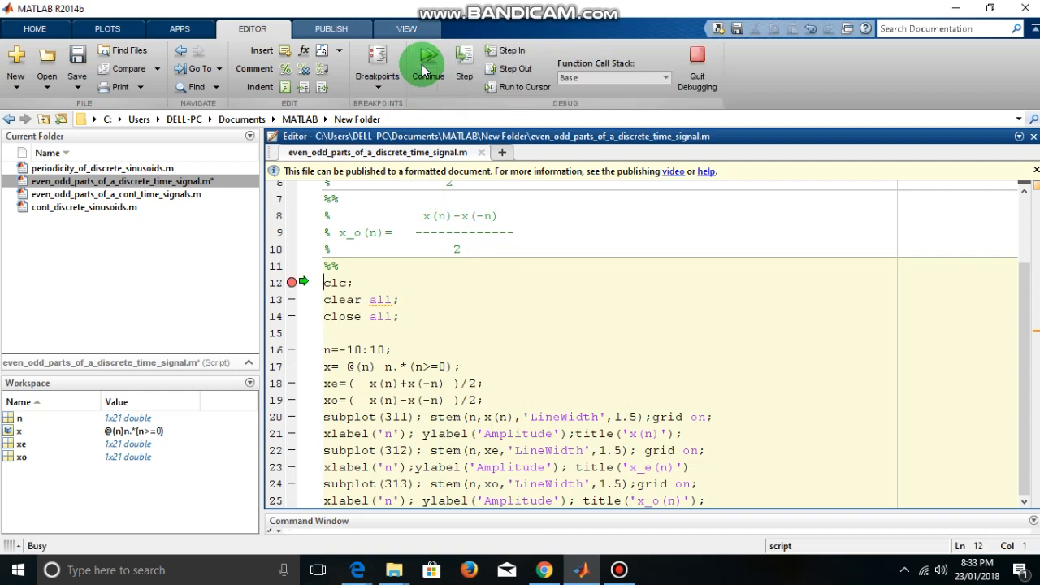
Clear the breakpoint on the clc line, continue the paused script, and maximize the resulting figure
left_click(425, 64)
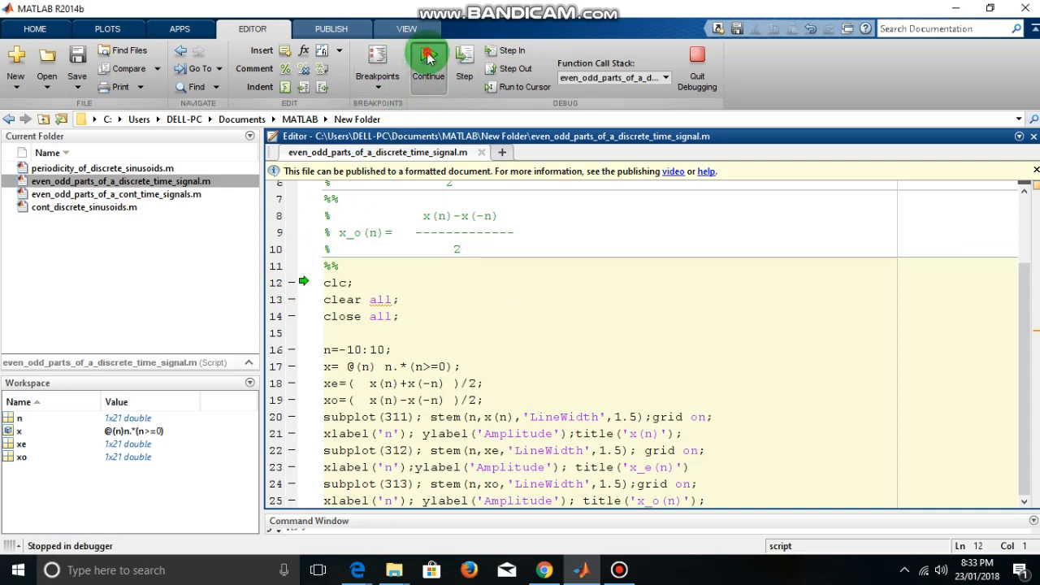
left_click(429, 65)
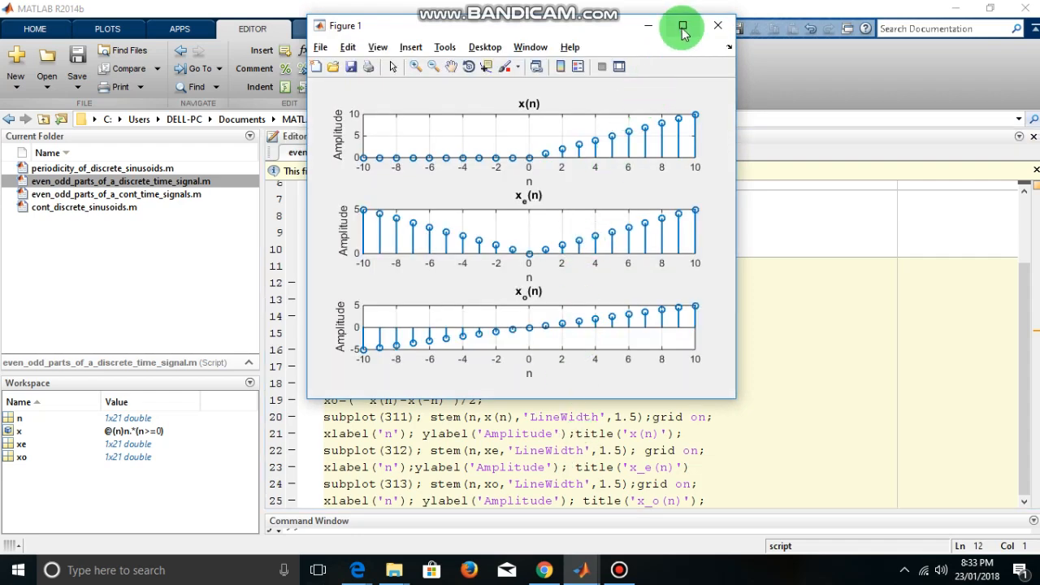
left_click(683, 26)
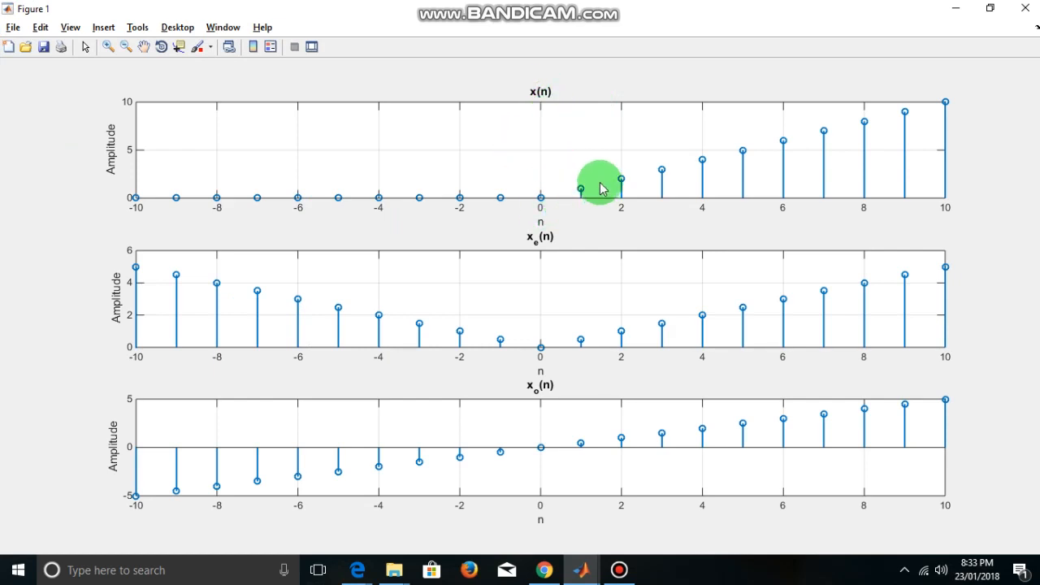
mouse_move(816, 152)
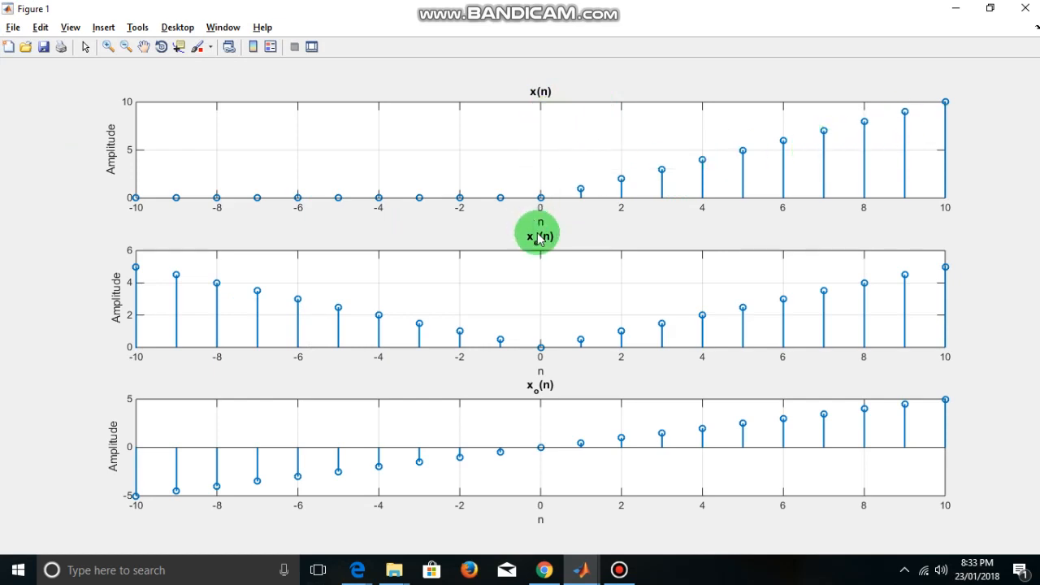
mouse_move(537, 270)
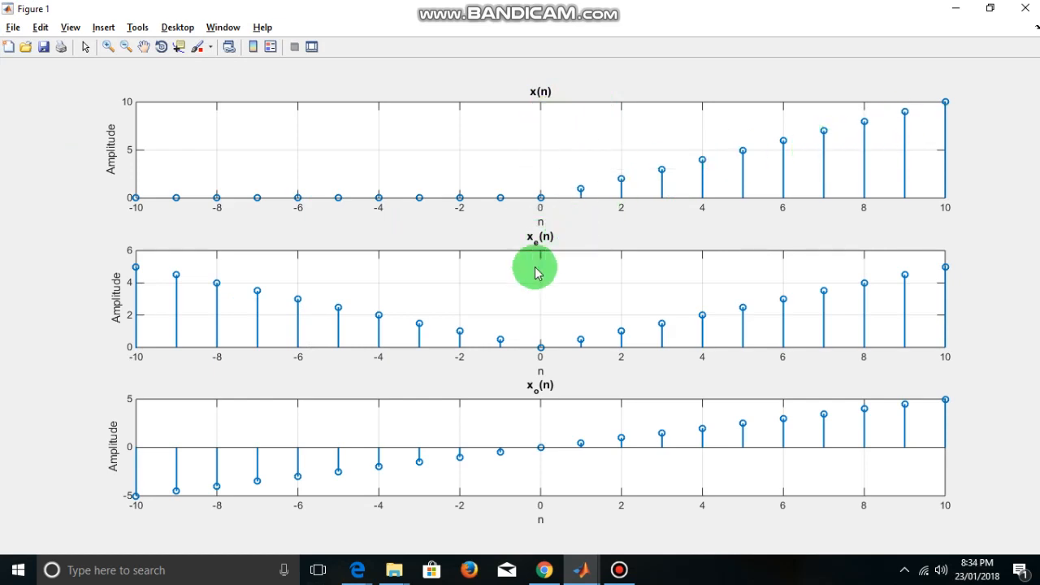
mouse_move(544, 286)
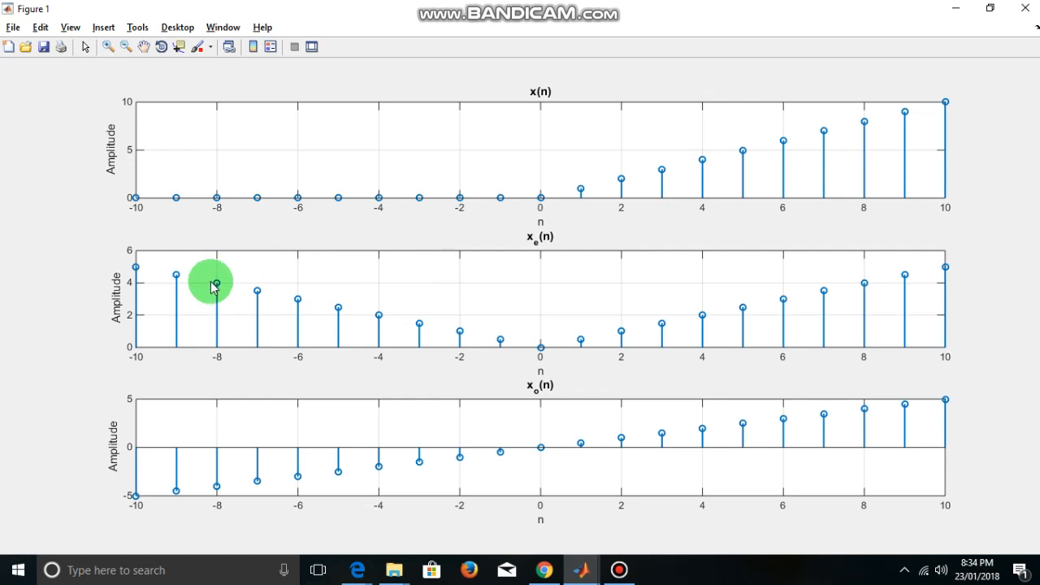
mouse_move(452, 348)
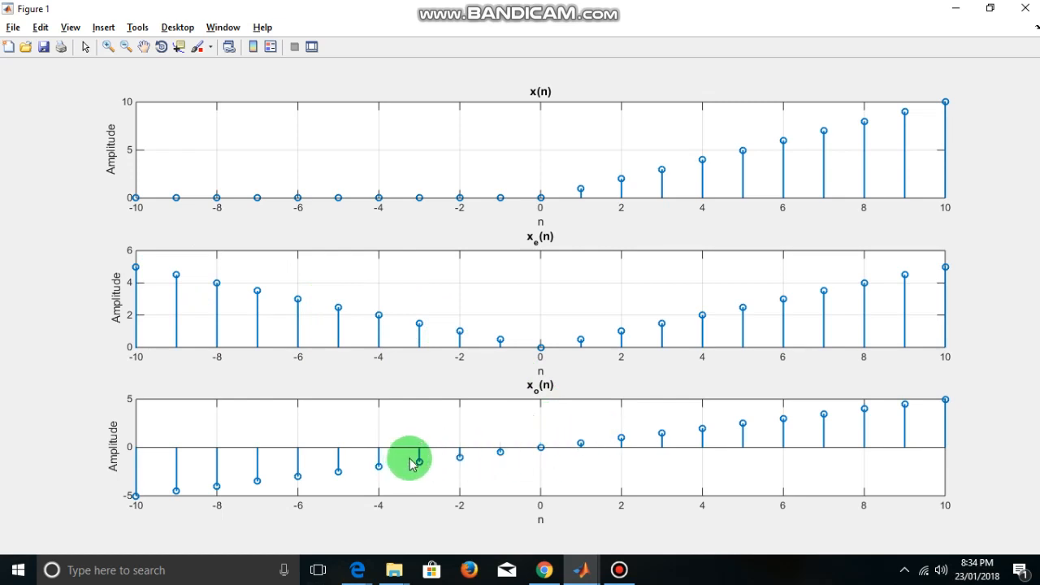
mouse_move(543, 419)
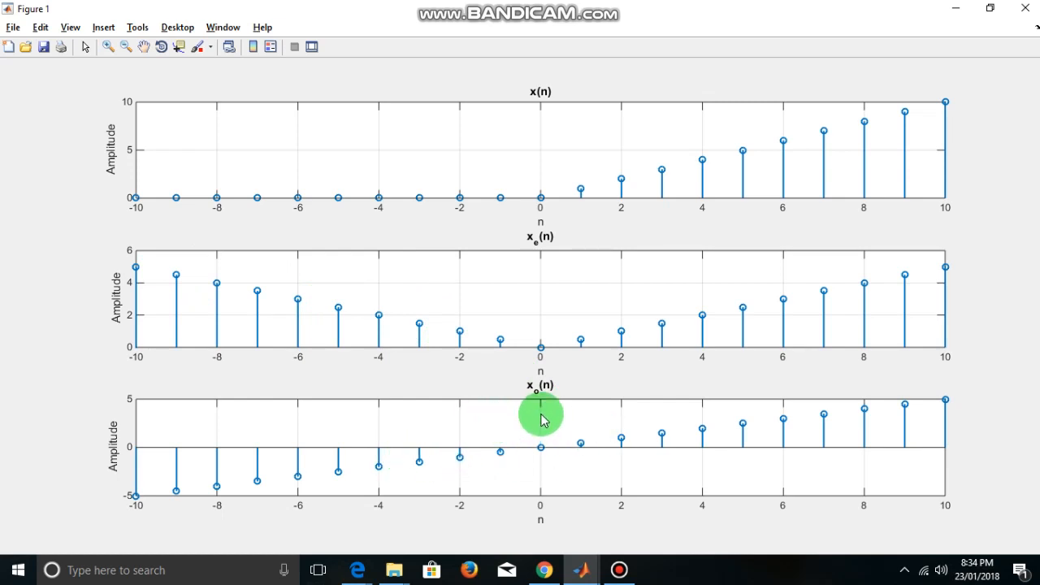
mouse_move(550, 413)
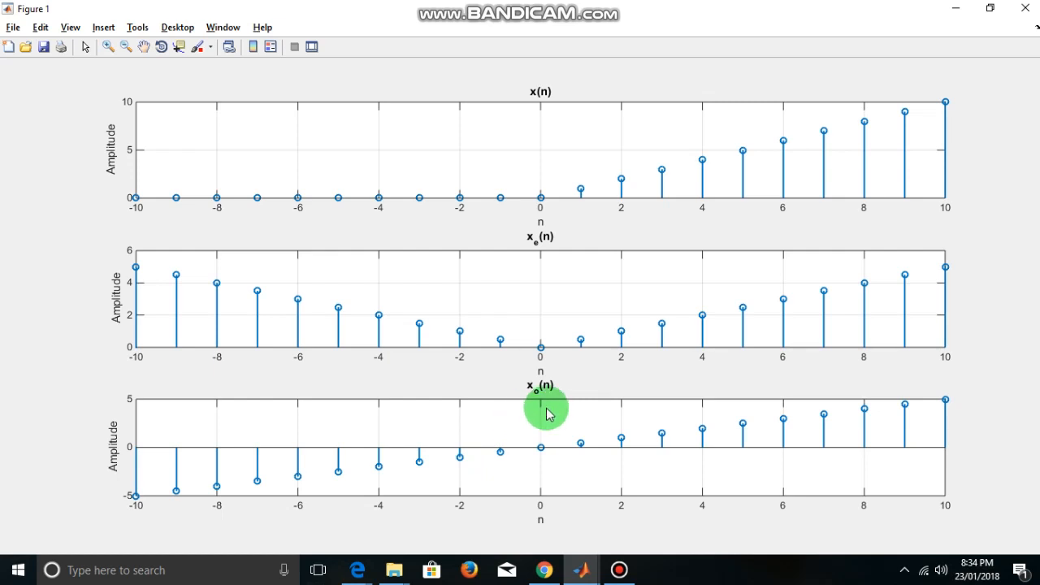
mouse_move(143, 410)
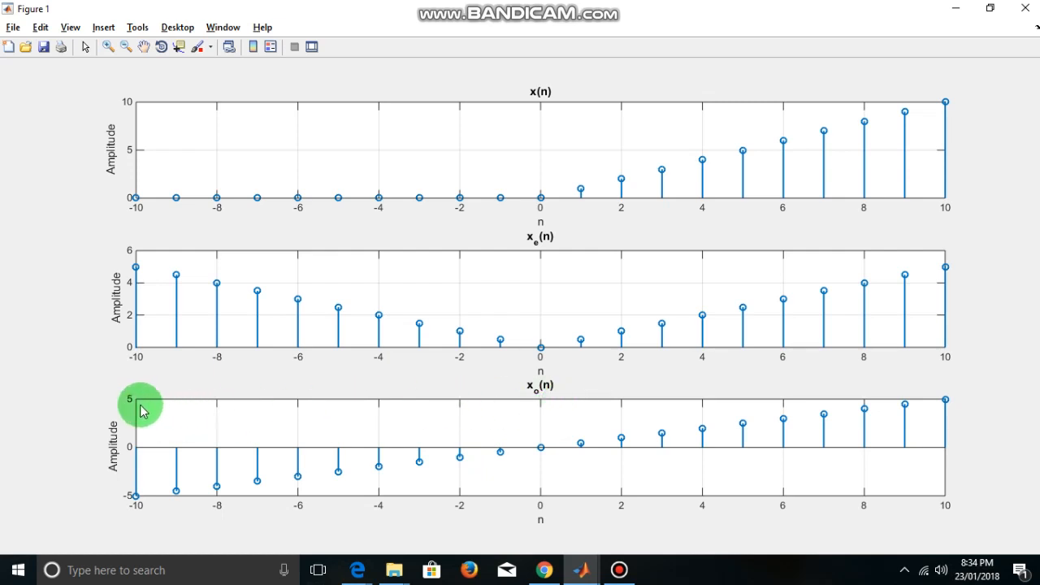
mouse_move(267, 432)
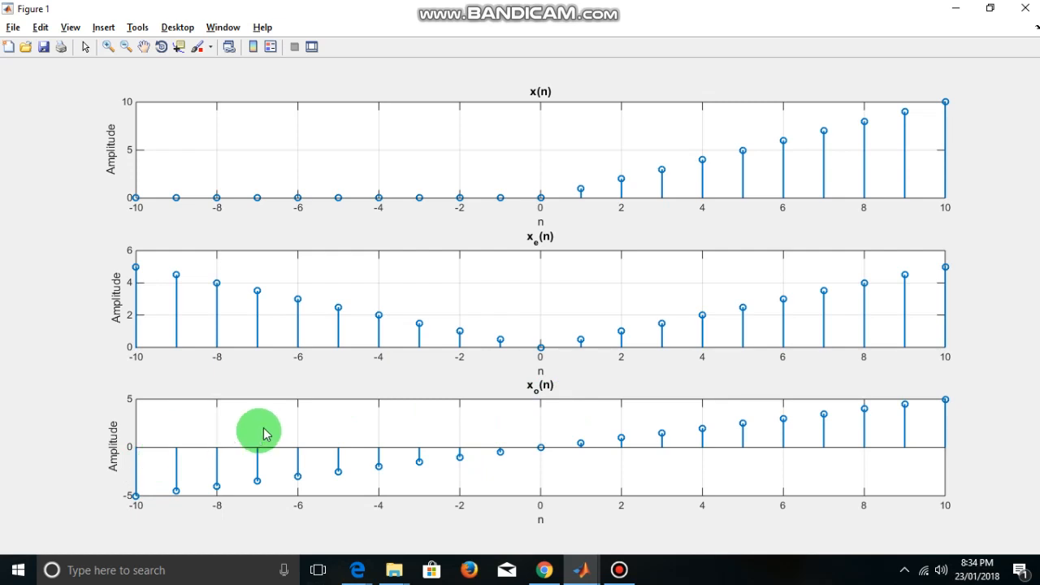
mouse_move(626, 328)
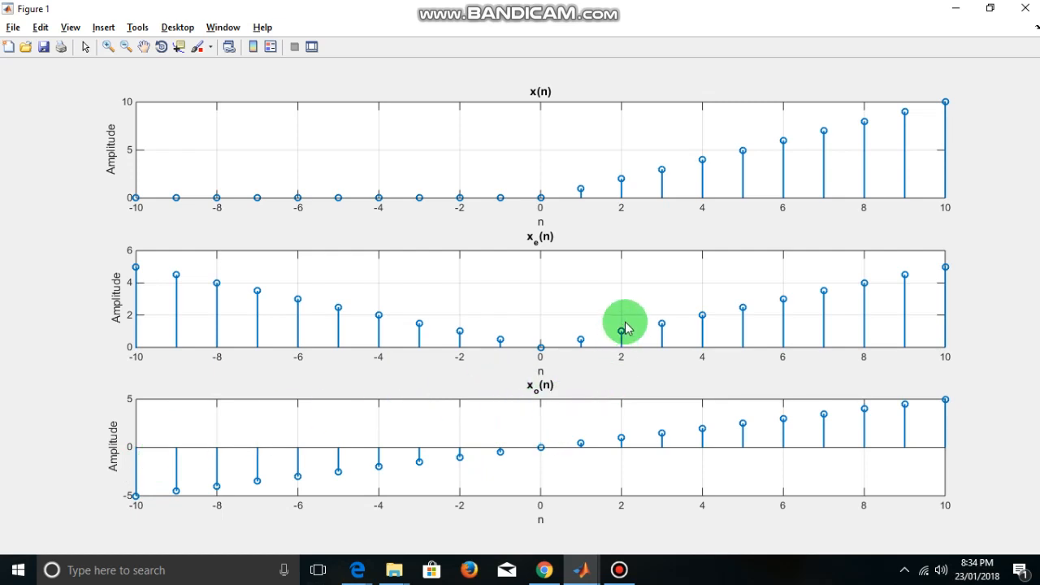
mouse_move(546, 317)
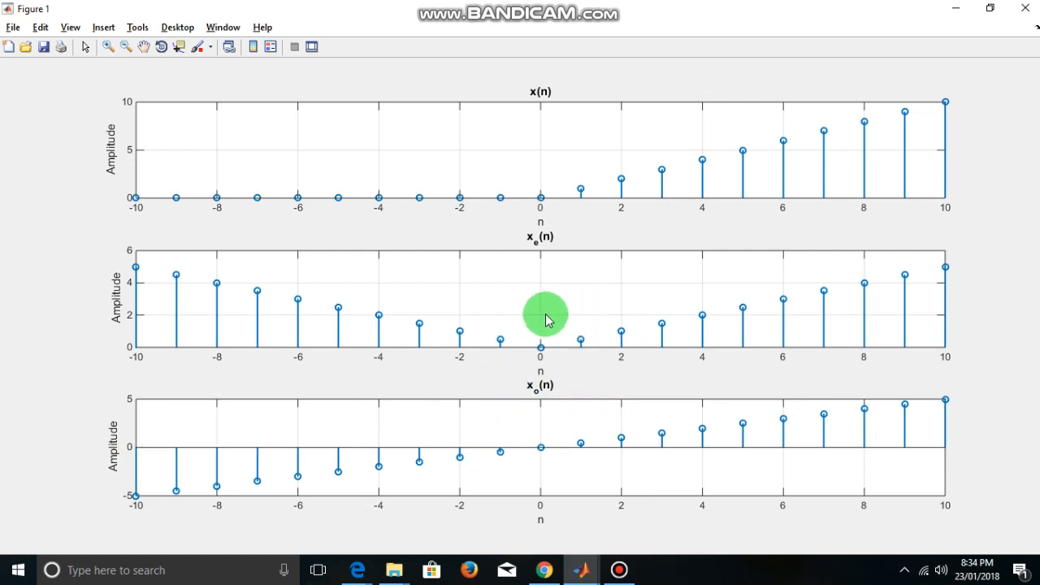
mouse_move(550, 280)
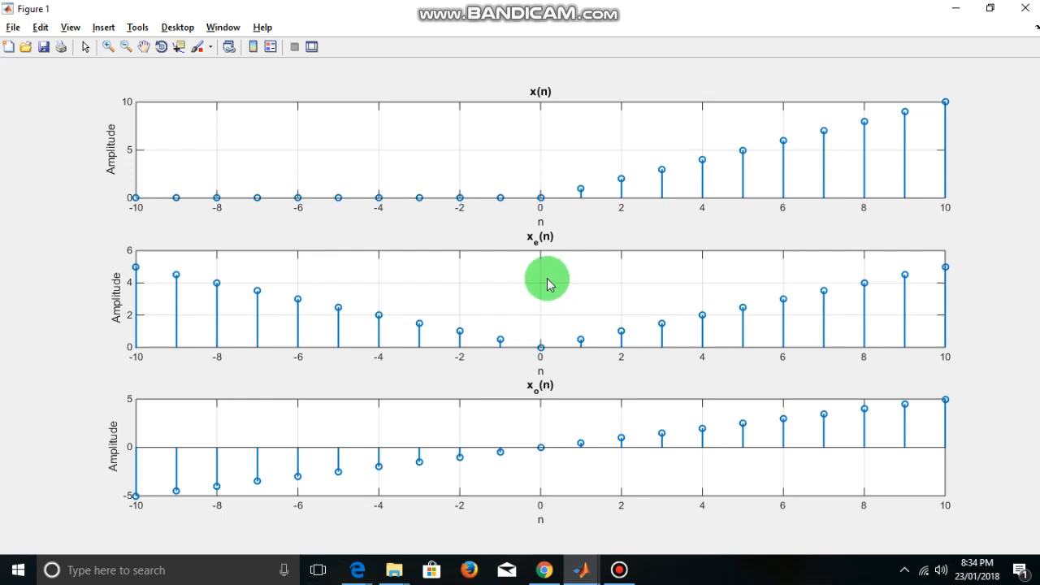
mouse_move(540, 398)
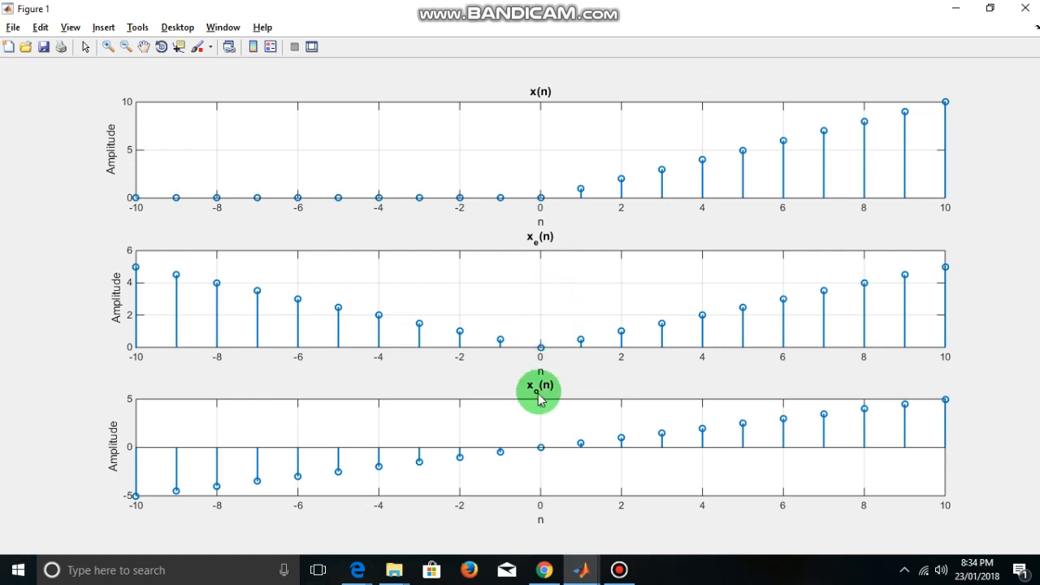
mouse_move(533, 268)
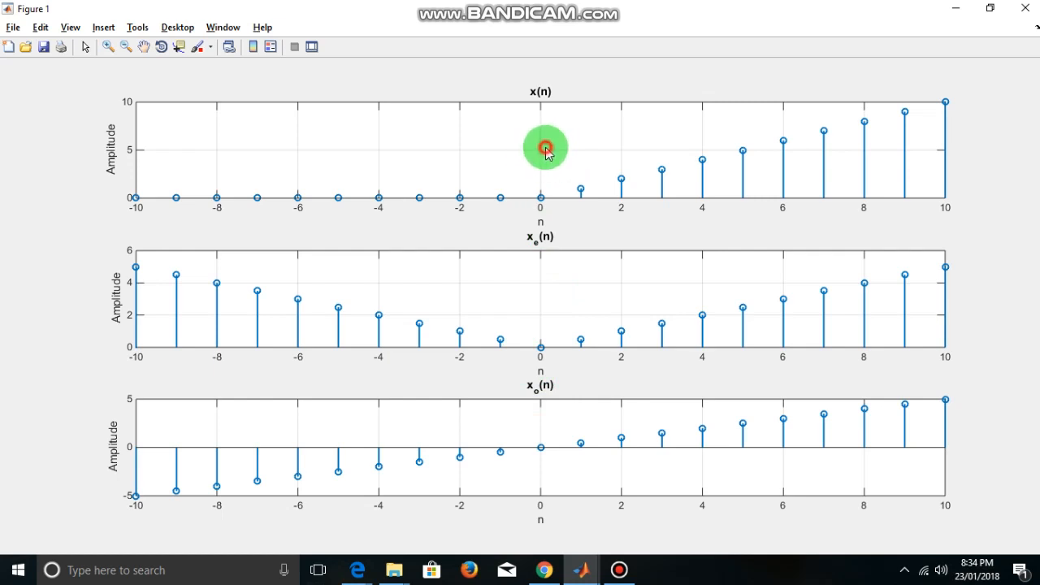
mouse_move(680, 215)
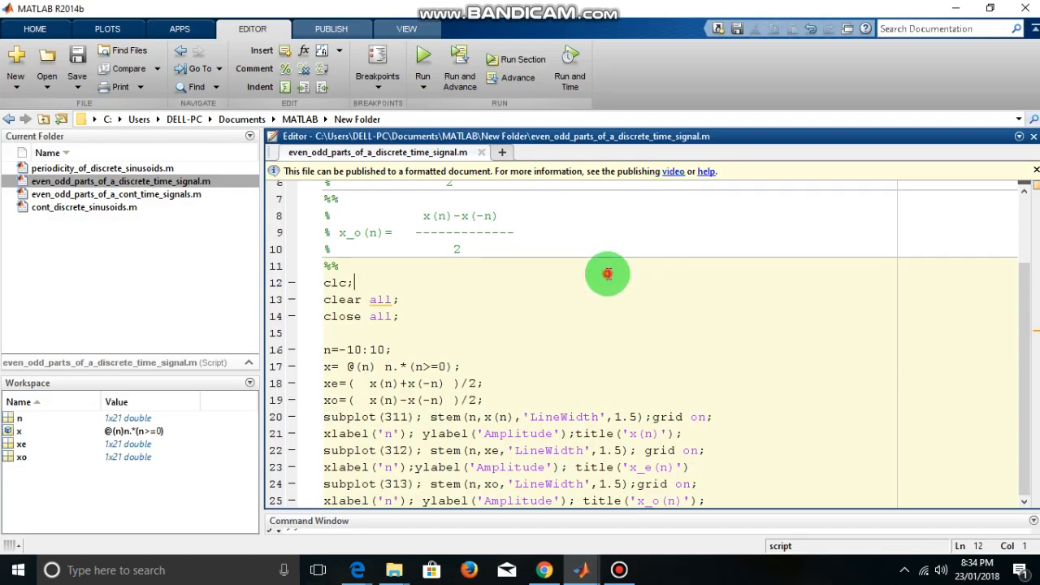
Return focus to the editor showing the n, x, xe, xo definitions and stem subplots
left_click(355, 501)
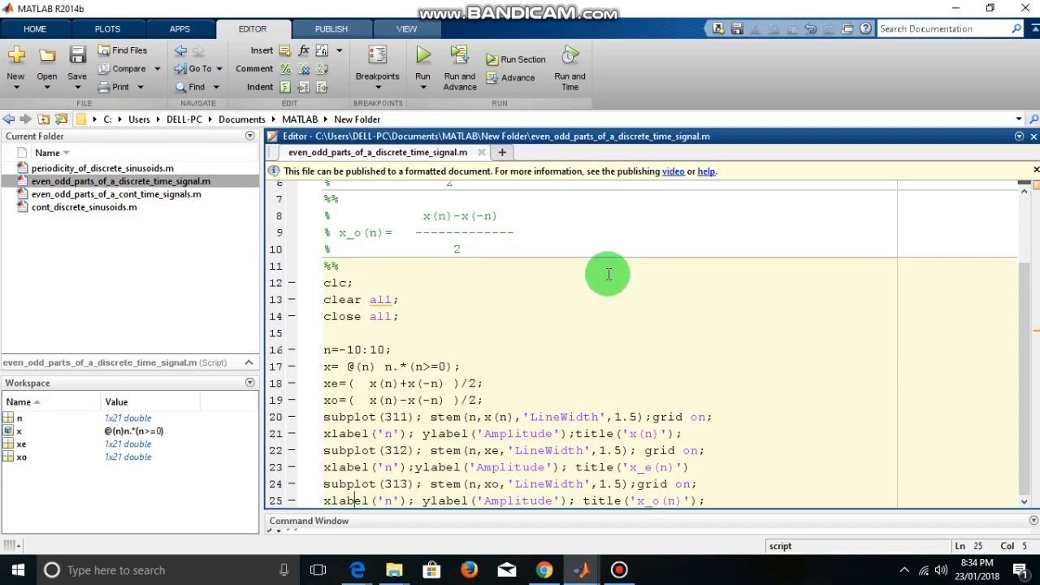